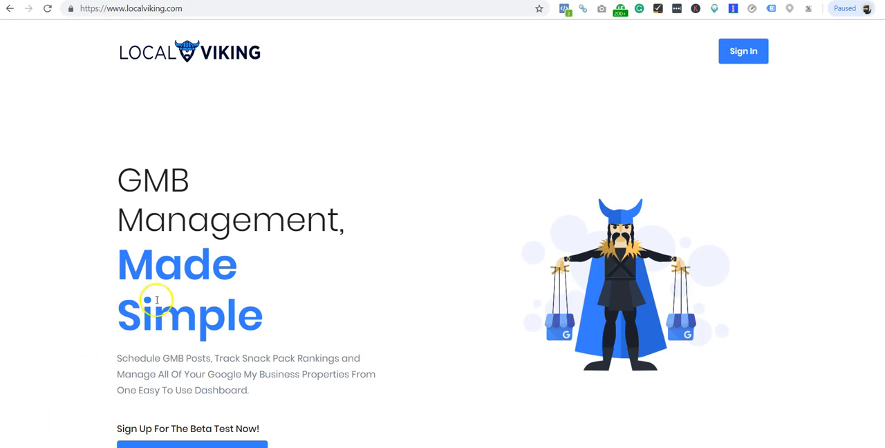
Step: Go to the account's GMB Locations list
{"action": "left_click", "coordinate": [745, 50]}
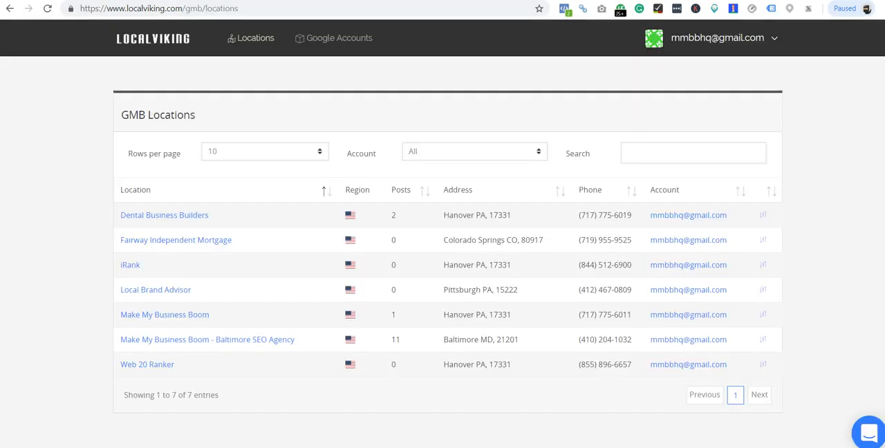
{"action": "mouse_move", "coordinate": [473, 56]}
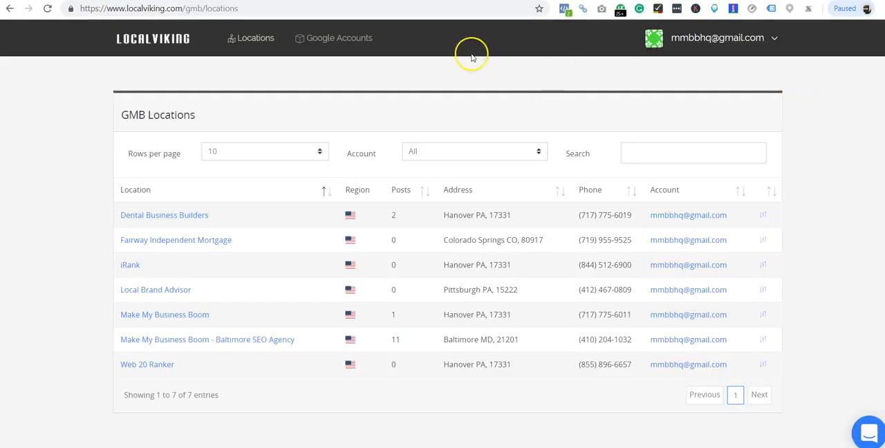
{"action": "mouse_move", "coordinate": [288, 53]}
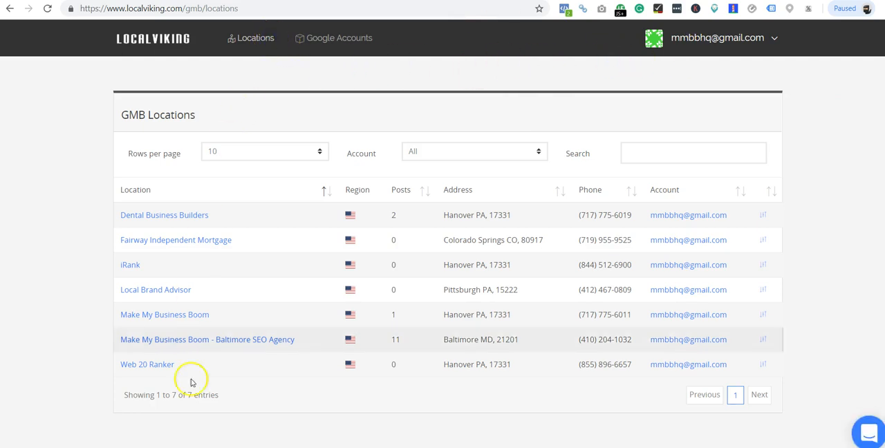
{"action": "mouse_move", "coordinate": [117, 264]}
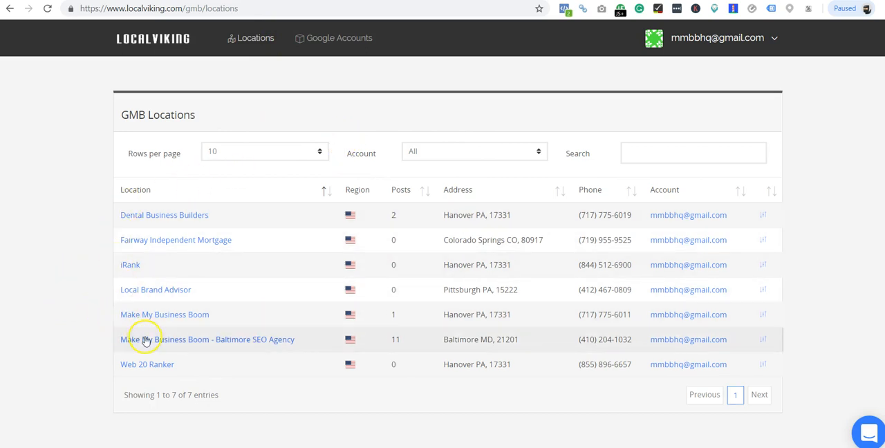
{"action": "mouse_move", "coordinate": [119, 350]}
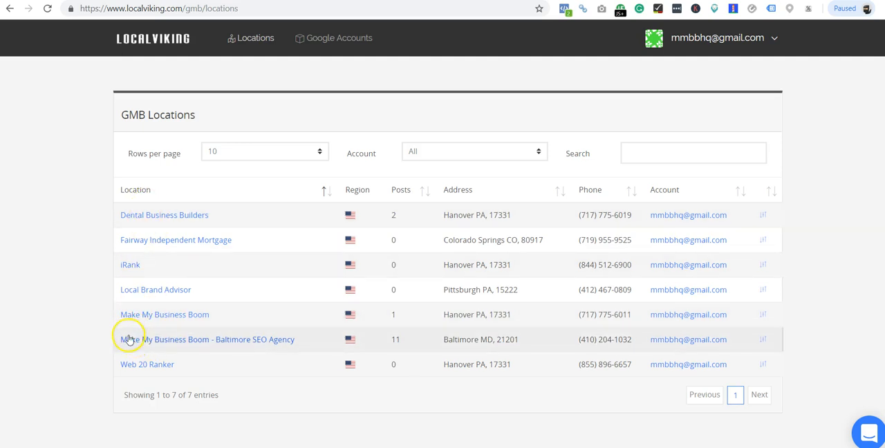
{"action": "mouse_move", "coordinate": [154, 339]}
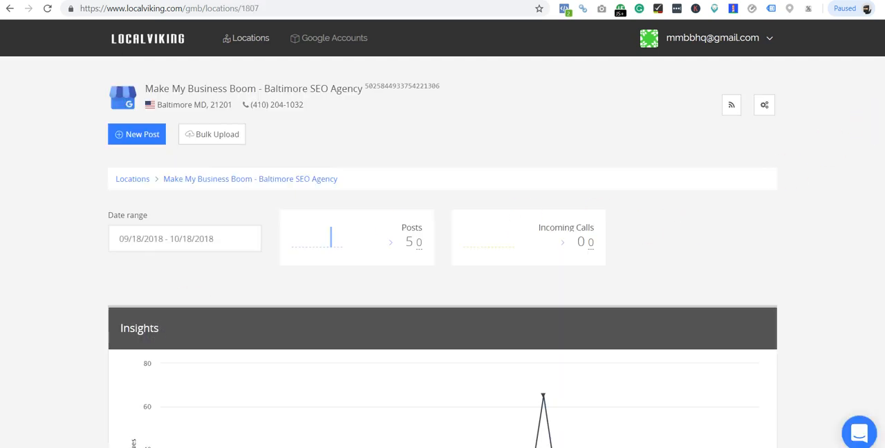
{"action": "scroll", "scroll_direction": "down", "scroll_amount": 3}
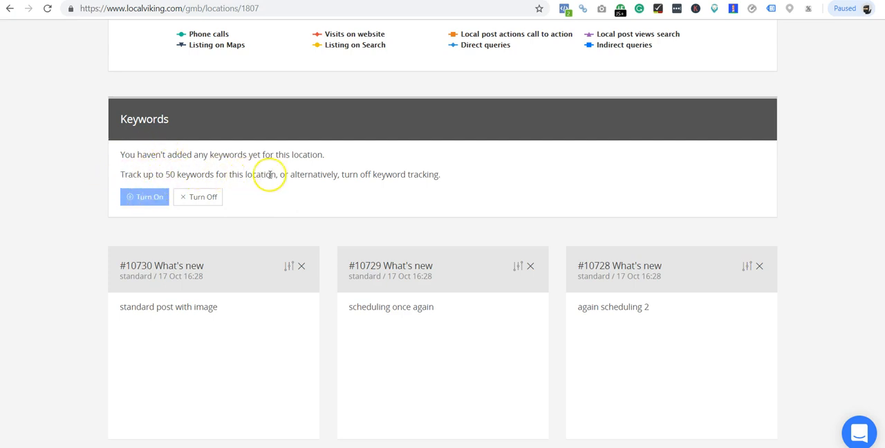
{"action": "mouse_move", "coordinate": [325, 174]}
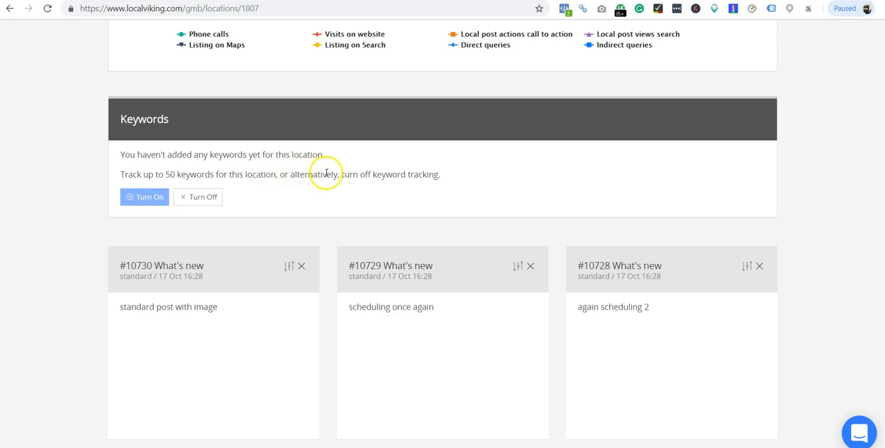
{"action": "mouse_move", "coordinate": [230, 180]}
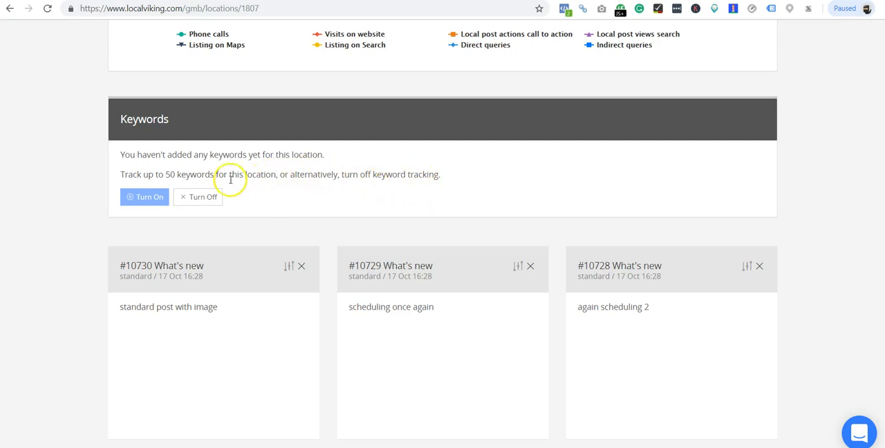
{"action": "mouse_move", "coordinate": [155, 172]}
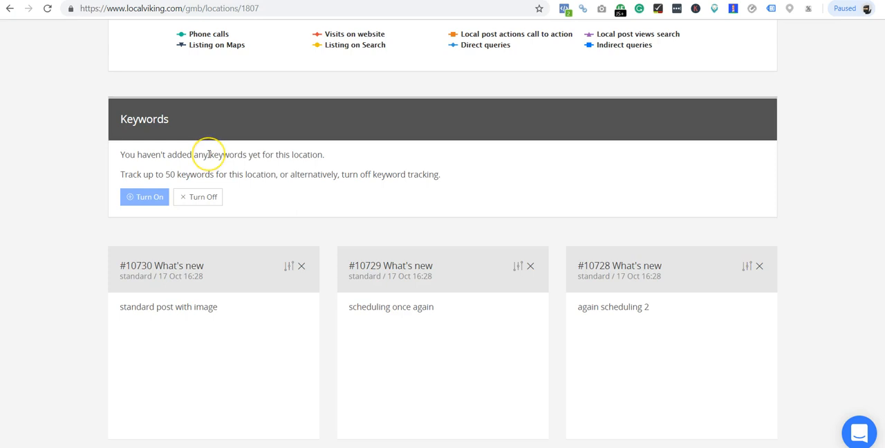
{"action": "mouse_move", "coordinate": [209, 154]}
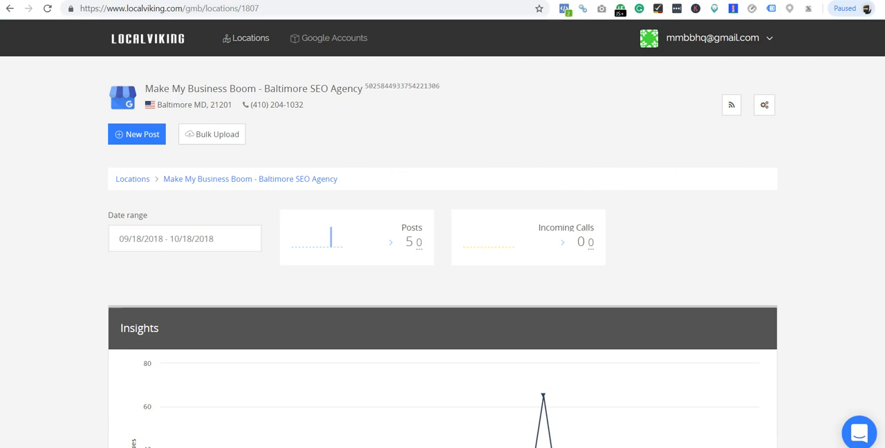
Step: Scroll to the Keywords section and bring up the Add Keywords form
{"action": "scroll", "scroll_direction": "down", "scroll_amount": 3}
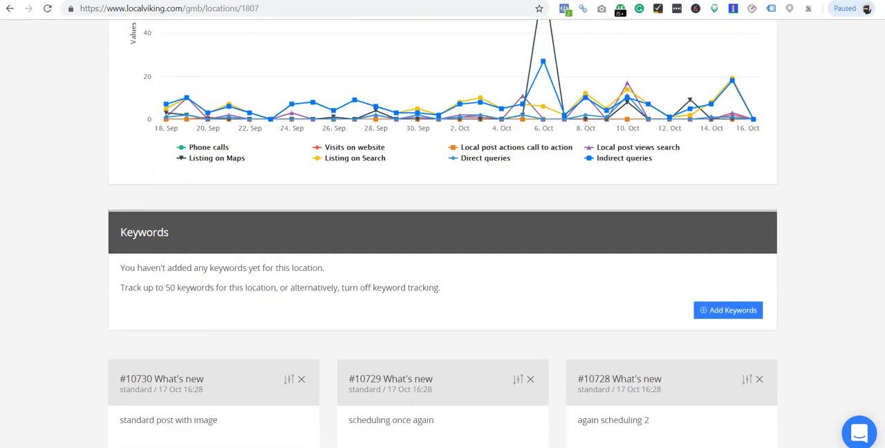
{"action": "scroll", "scroll_direction": "down", "scroll_amount": 3}
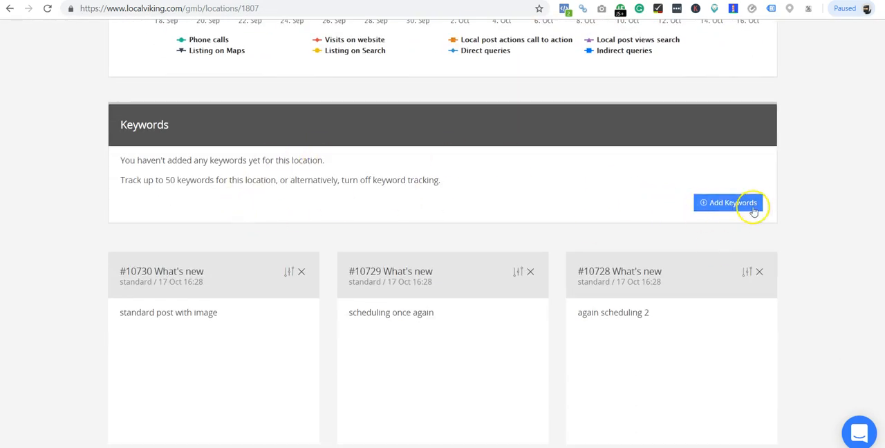
{"action": "left_click", "coordinate": [728, 202]}
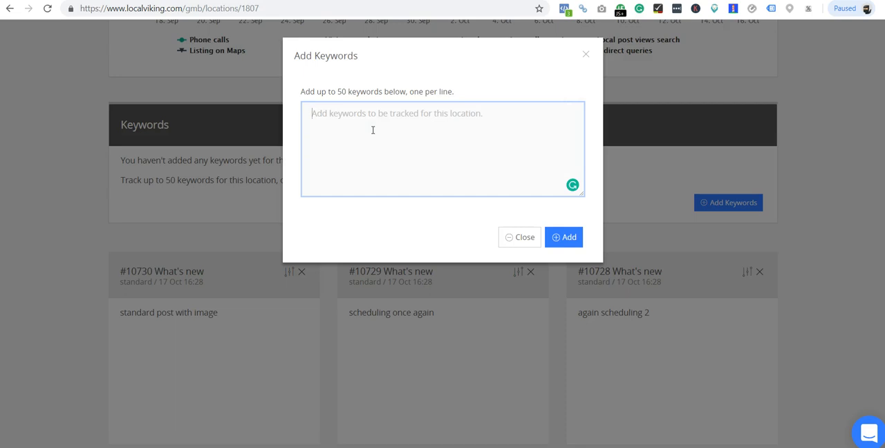
Step: Enter the keywords SEO, SEO Agency, Baltimore SEO and Baltimore SEO Agency, one per line
{"action": "type", "text": "SEO"}
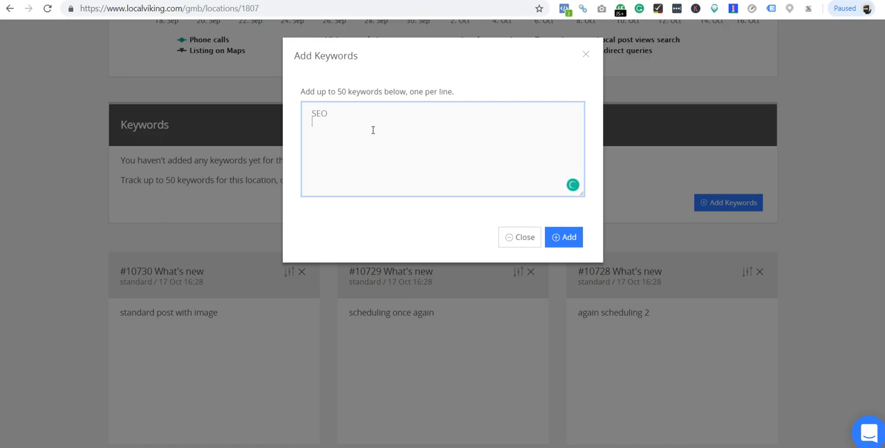
{"action": "type", "text": "SEO Agen"}
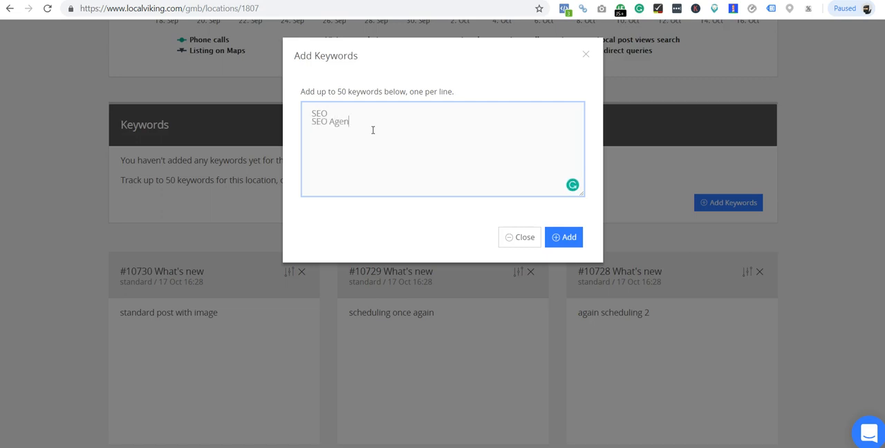
{"action": "type", "text": "cy"}
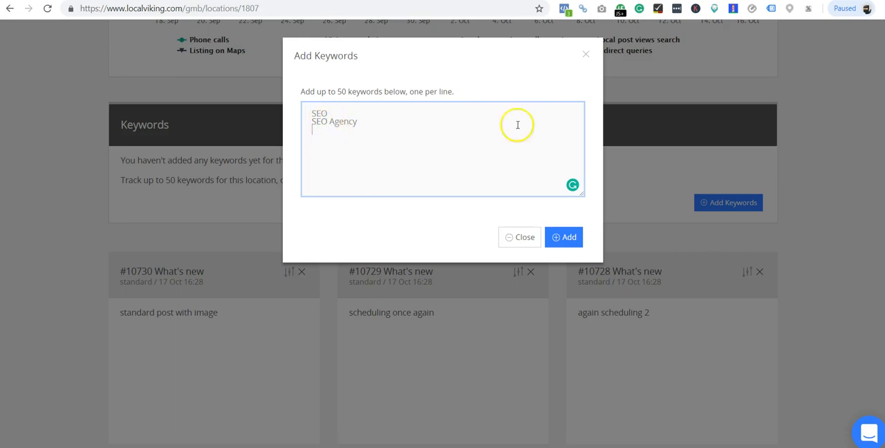
{"action": "mouse_move", "coordinate": [233, 22]}
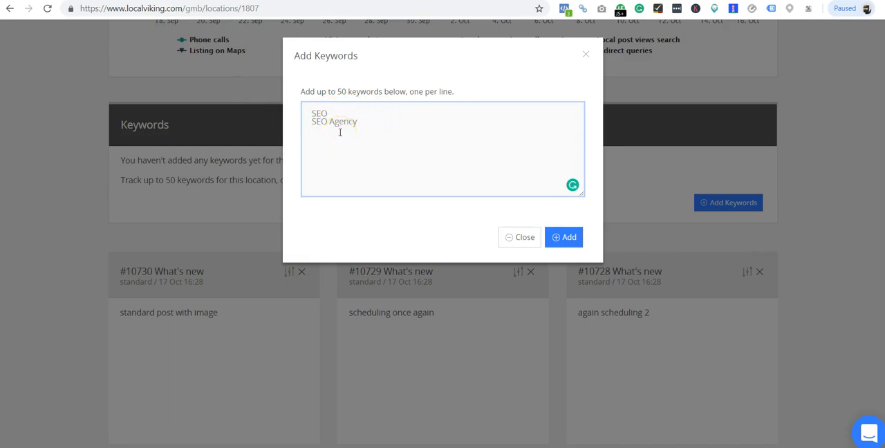
{"action": "type", "text": "SEO"}
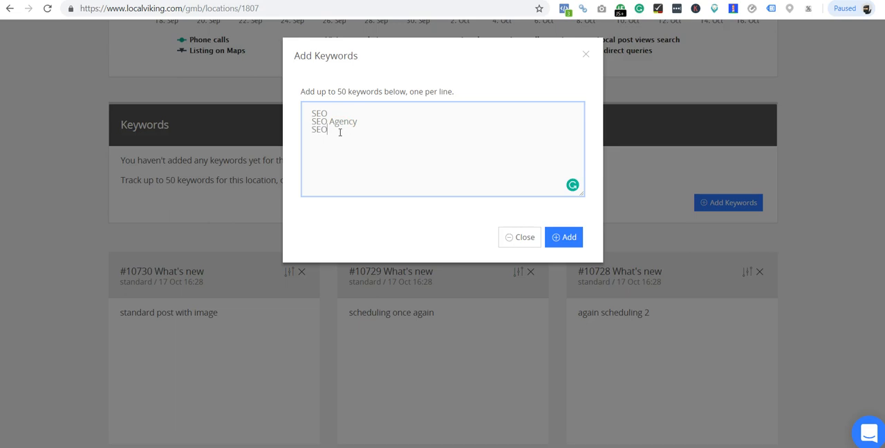
{"action": "key", "text": "Backspace"}
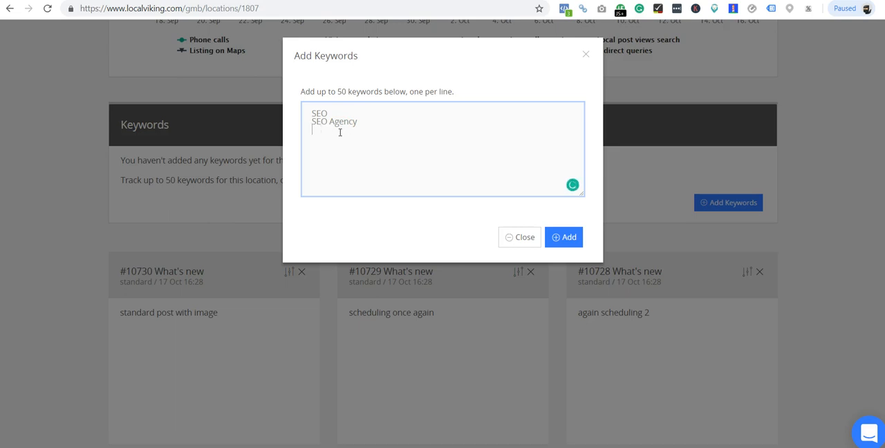
{"action": "type", "text": "Balti"}
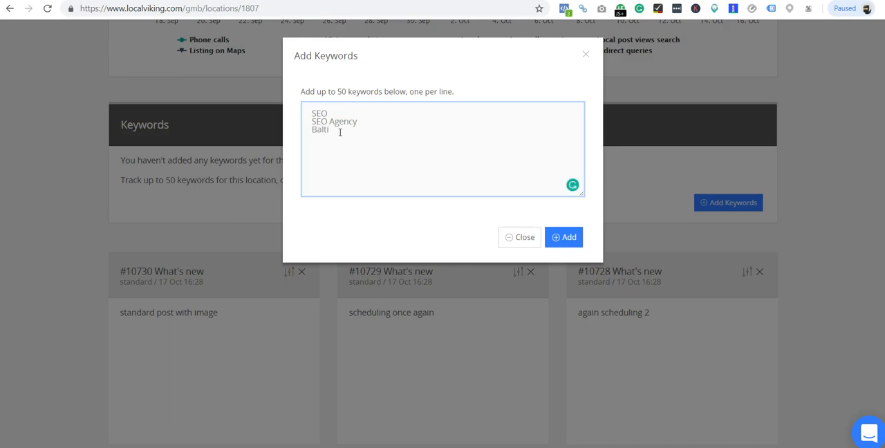
{"action": "type", "text": "more"}
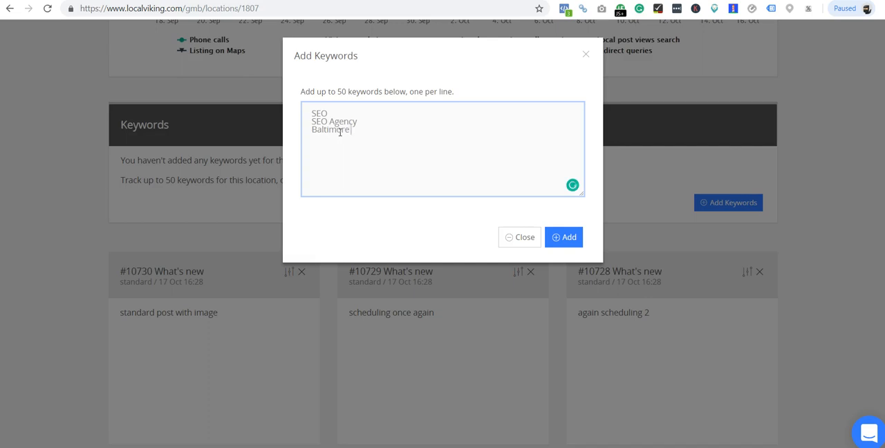
{"action": "type", "text": "SEO"}
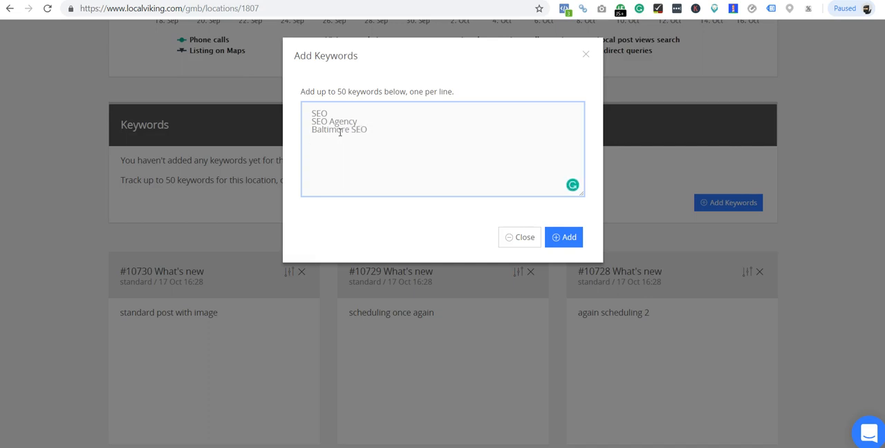
{"action": "type", "text": "Baltimore SEO Age"}
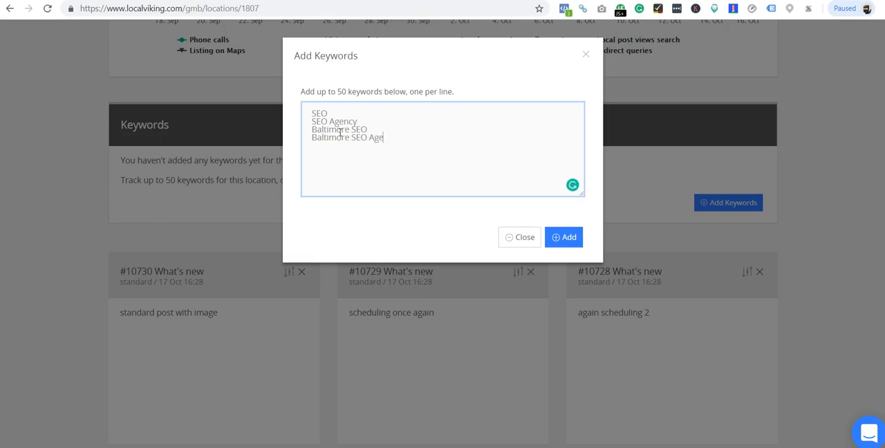
{"action": "type", "text": "ncy"}
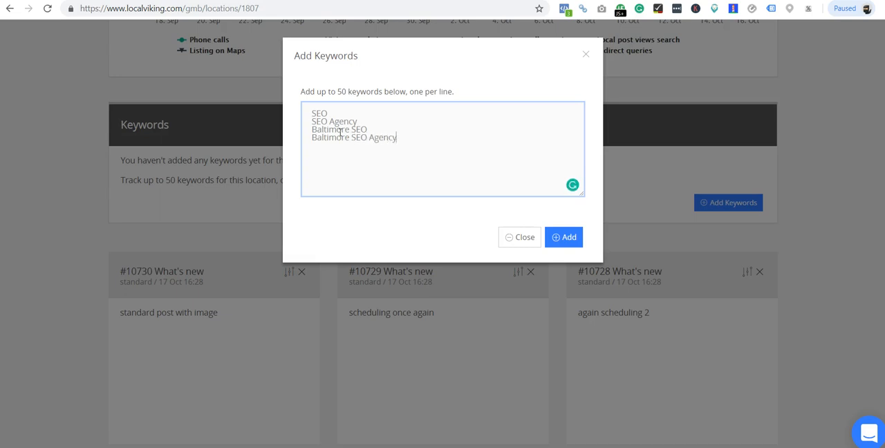
{"action": "mouse_move", "coordinate": [334, 149]}
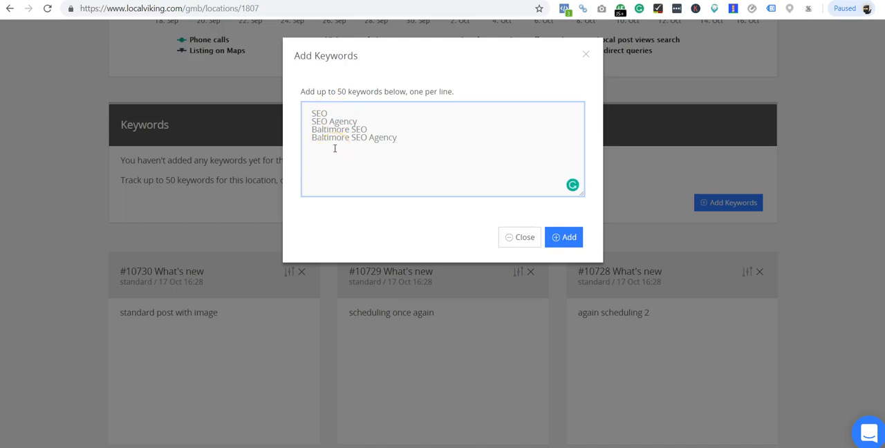
Step: Add SEO agency Baltimore and ppc management baltimore, then submit all six keywords for tracking
{"action": "type", "text": "SEO"}
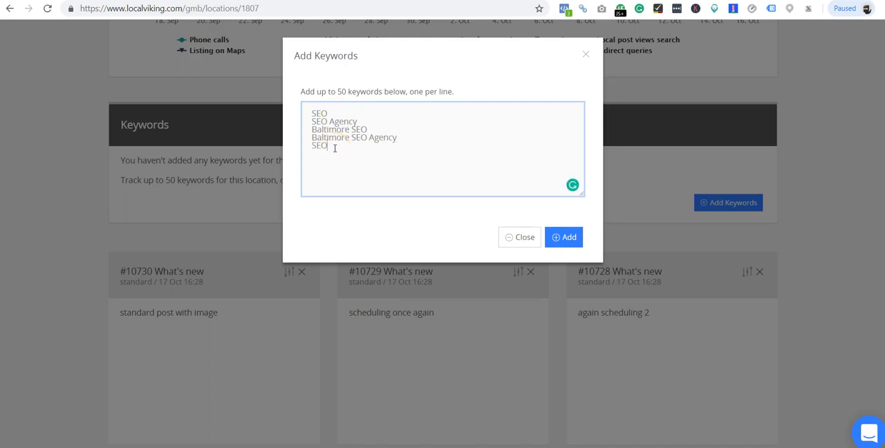
{"action": "type", "text": "agency Bal"}
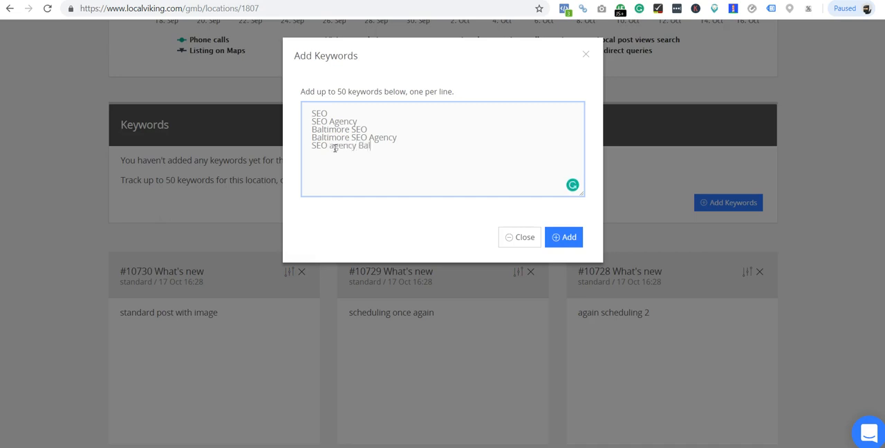
{"action": "type", "text": "timore"}
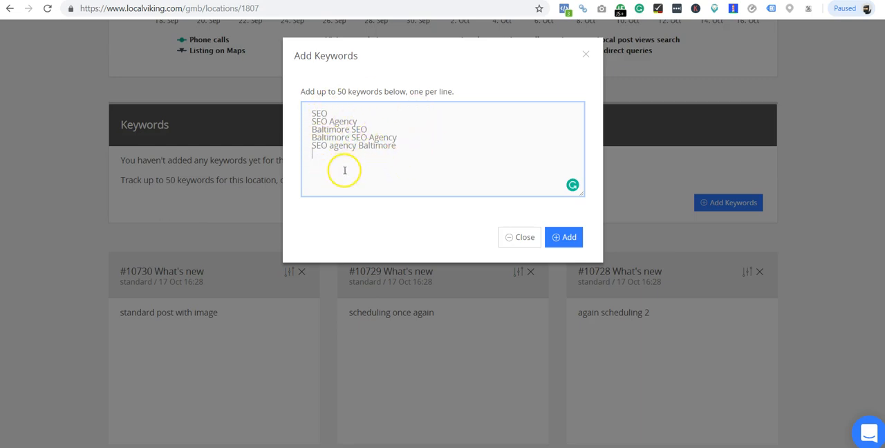
{"action": "type", "text": "P"}
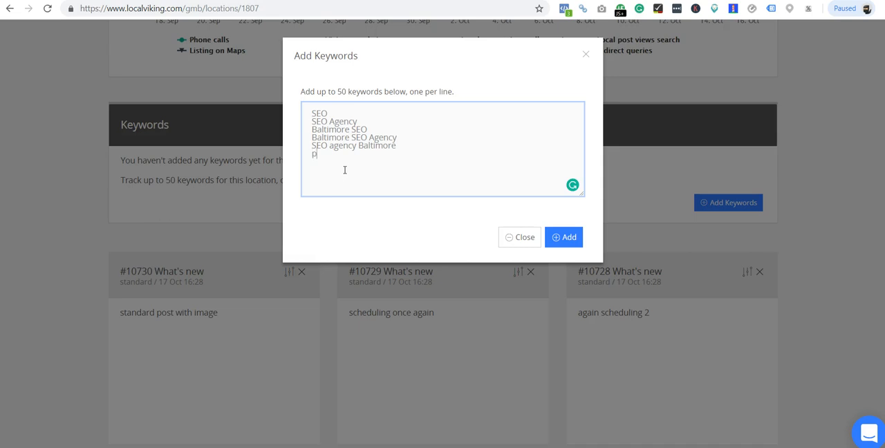
{"action": "type", "text": "pc"}
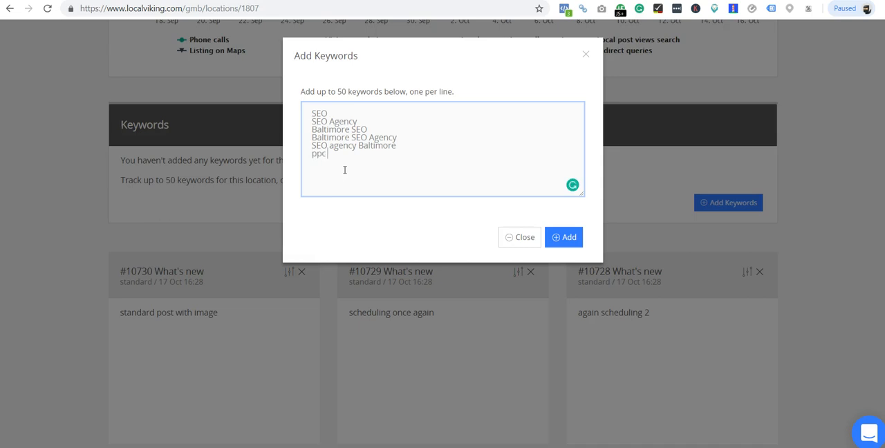
{"action": "type", "text": "management"}
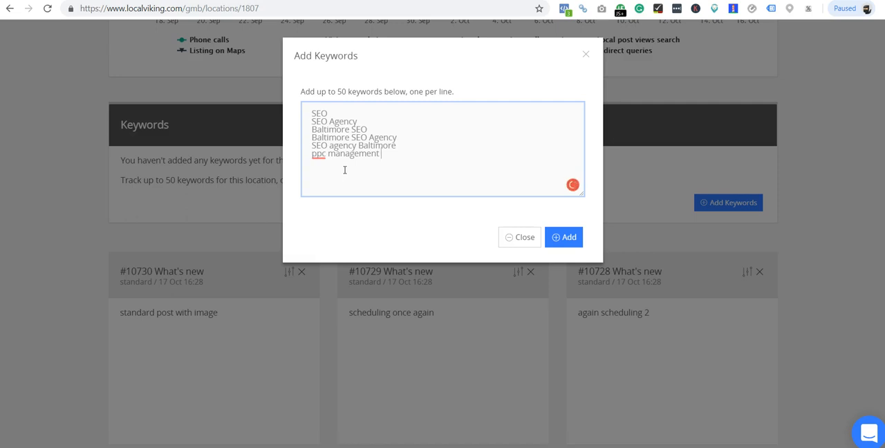
{"action": "type", "text": "baltimore"}
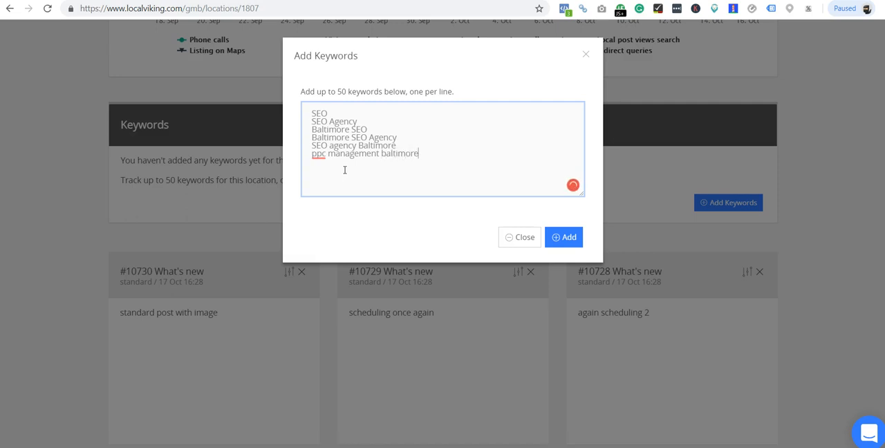
{"action": "left_click", "coordinate": [564, 236]}
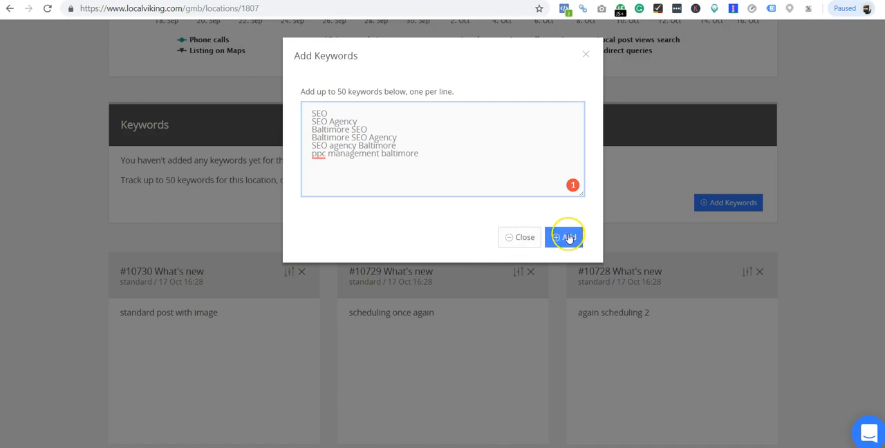
{"action": "left_click", "coordinate": [564, 236]}
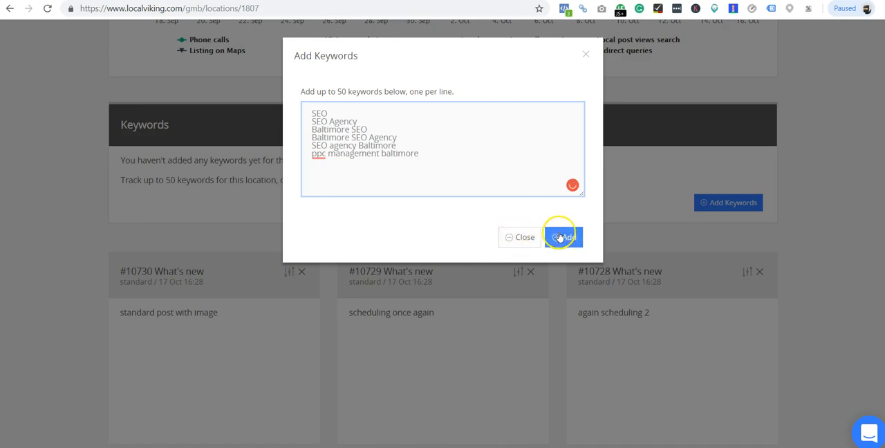
{"action": "left_click", "coordinate": [563, 236]}
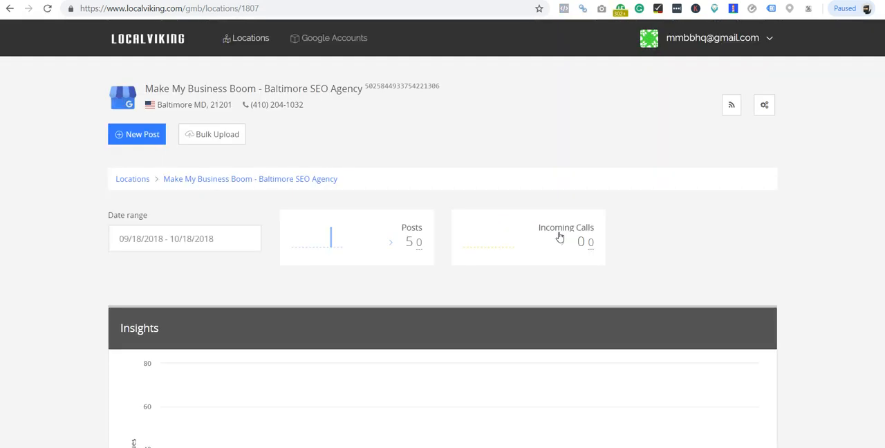
Step: Scroll to the Keyword Ranking table and check the mobile Maps results link for the SEO keyword
{"action": "scroll", "scroll_direction": "down", "scroll_amount": 3}
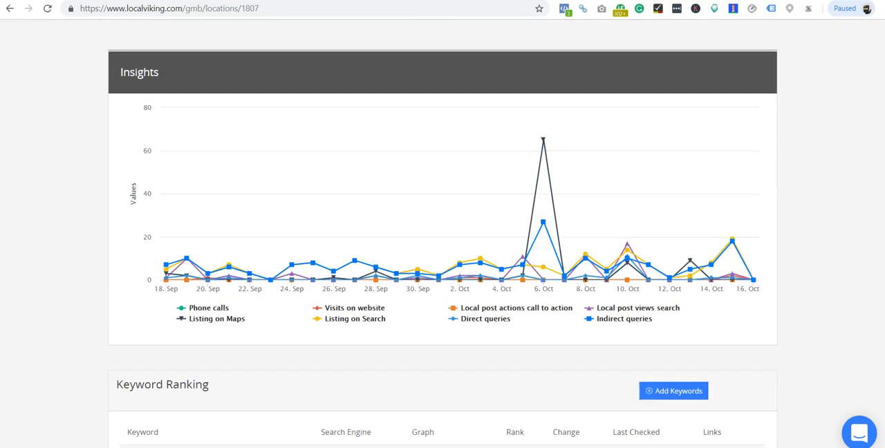
{"action": "scroll", "scroll_direction": "down", "scroll_amount": 3}
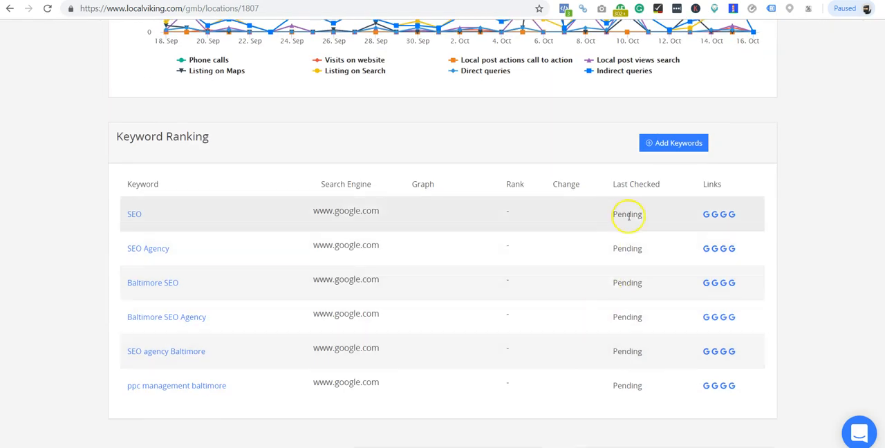
{"action": "mouse_move", "coordinate": [628, 214]}
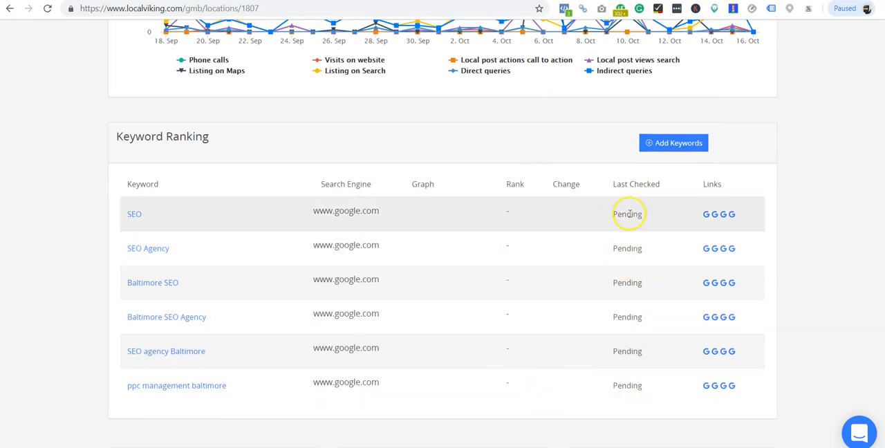
{"action": "mouse_move", "coordinate": [643, 377]}
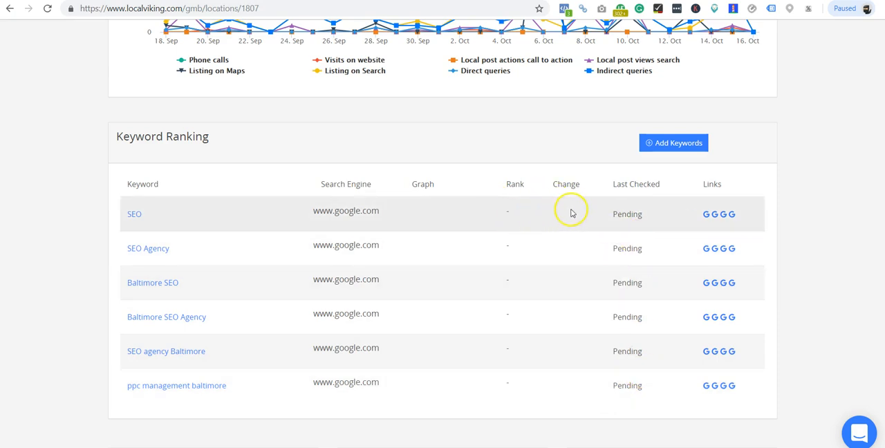
{"action": "mouse_move", "coordinate": [545, 339]}
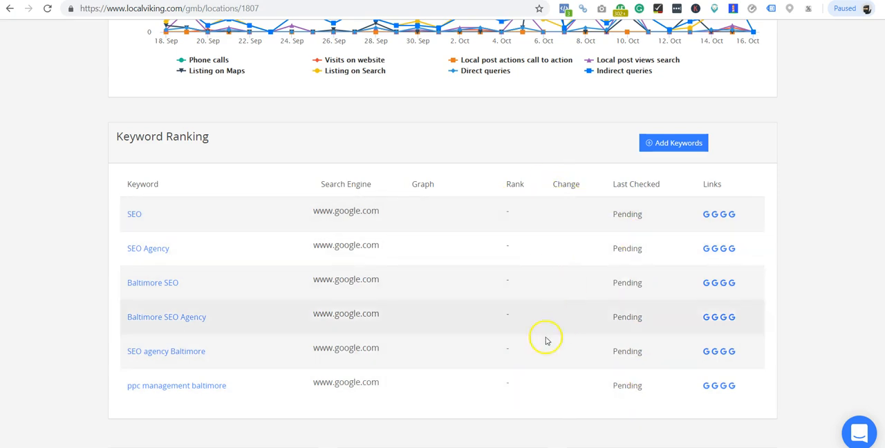
{"action": "mouse_move", "coordinate": [559, 392]}
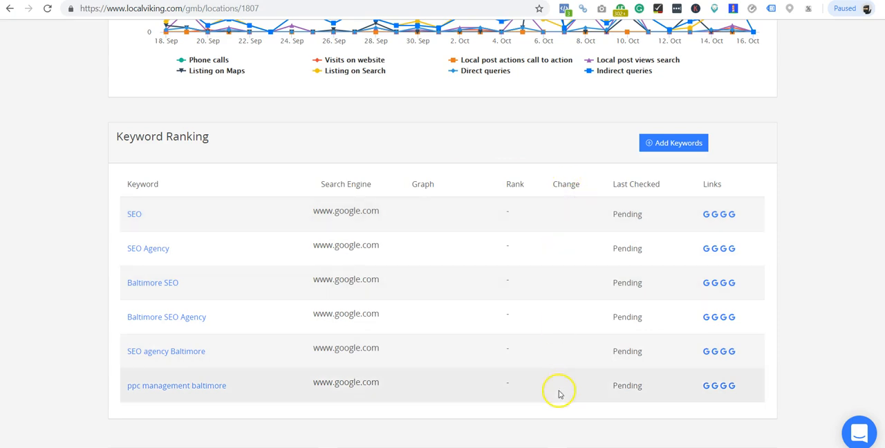
{"action": "mouse_move", "coordinate": [426, 208]}
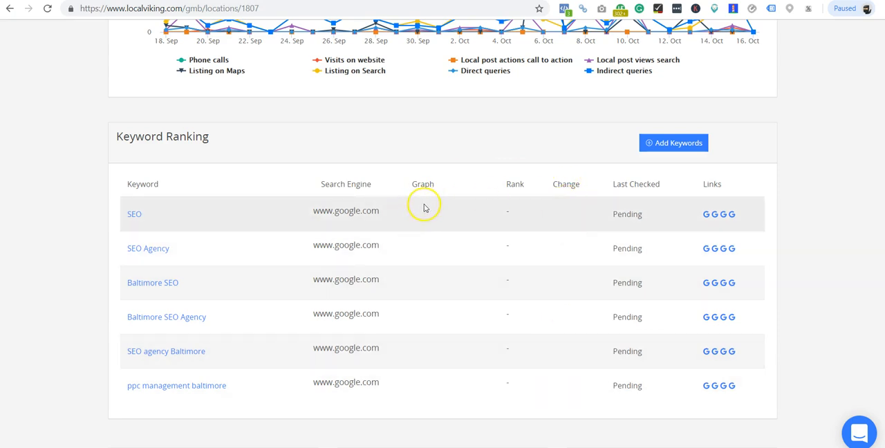
{"action": "mouse_move", "coordinate": [420, 184]}
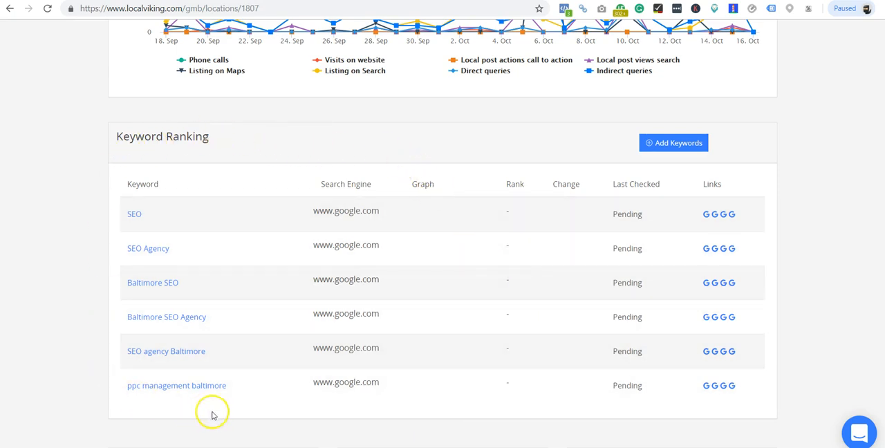
{"action": "mouse_move", "coordinate": [409, 132]}
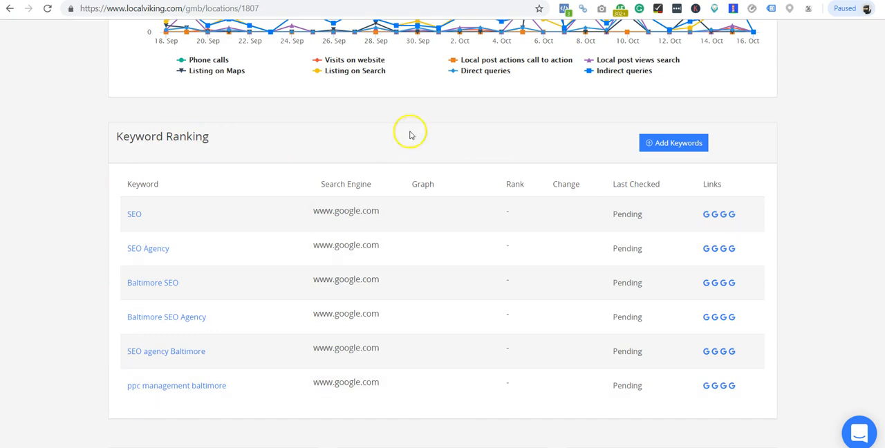
{"action": "mouse_move", "coordinate": [802, 241]}
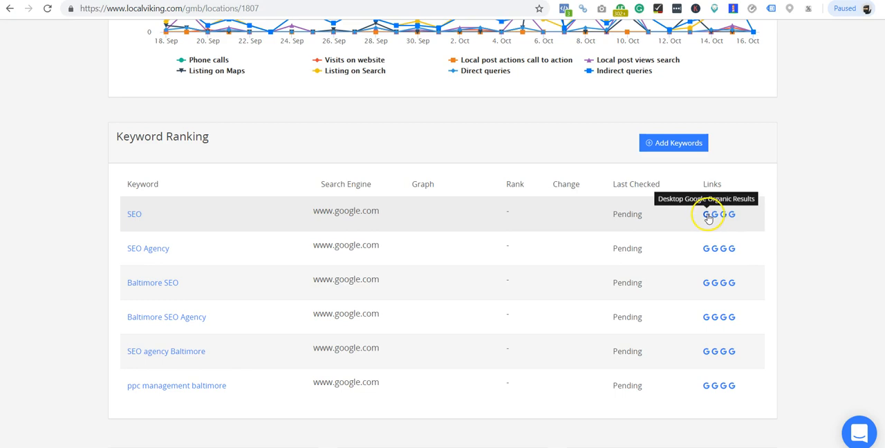
{"action": "mouse_move", "coordinate": [727, 213]}
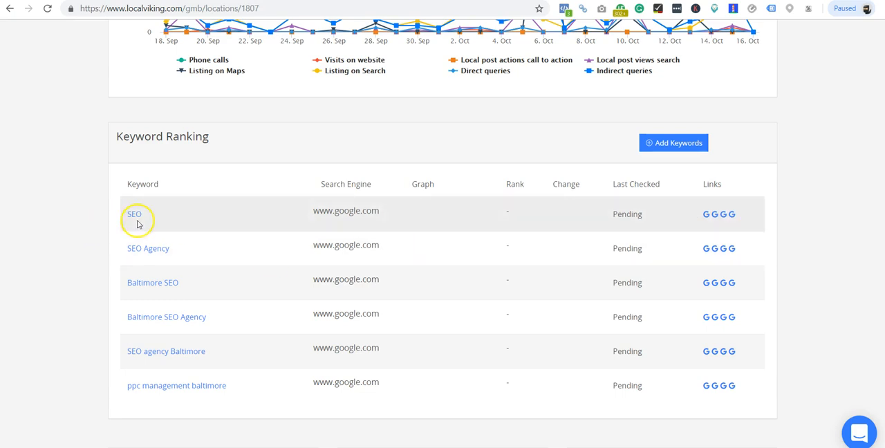
{"action": "mouse_move", "coordinate": [733, 213]}
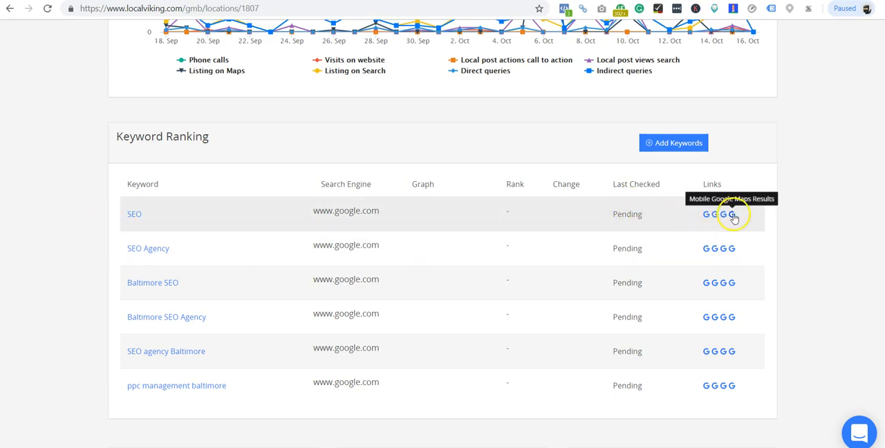
{"action": "left_click", "coordinate": [732, 213]}
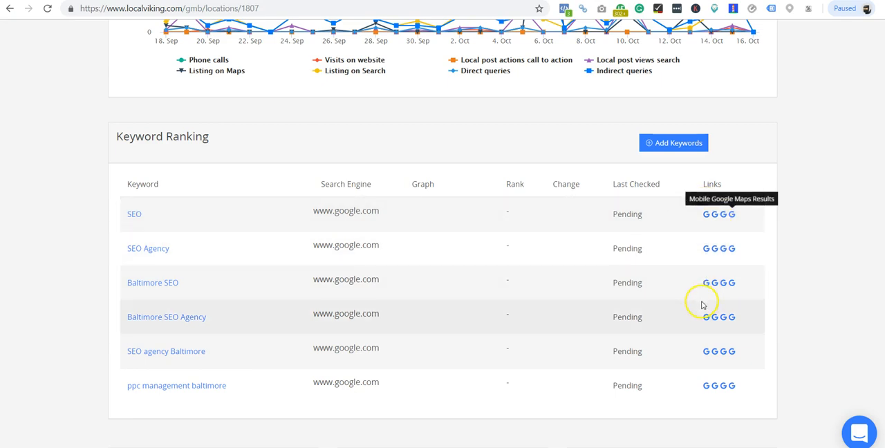
Step: Review the Google results for Baltimore SEO Agency to look for the listing
{"action": "left_click", "coordinate": [704, 317]}
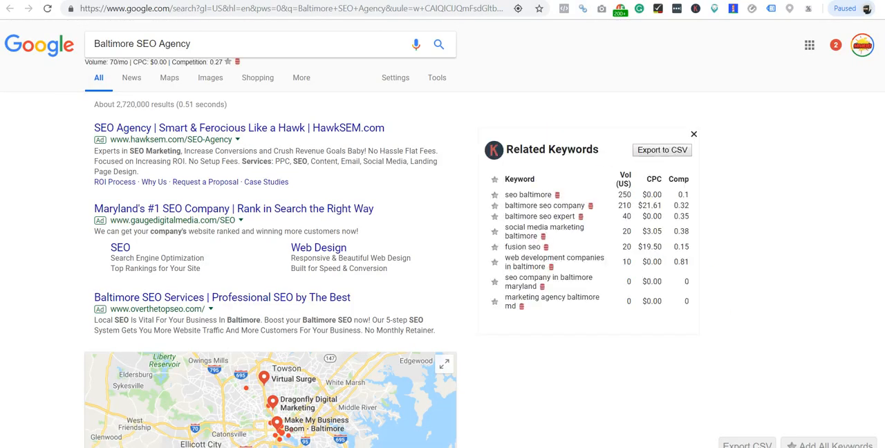
{"action": "scroll", "scroll_direction": "down", "scroll_amount": 3}
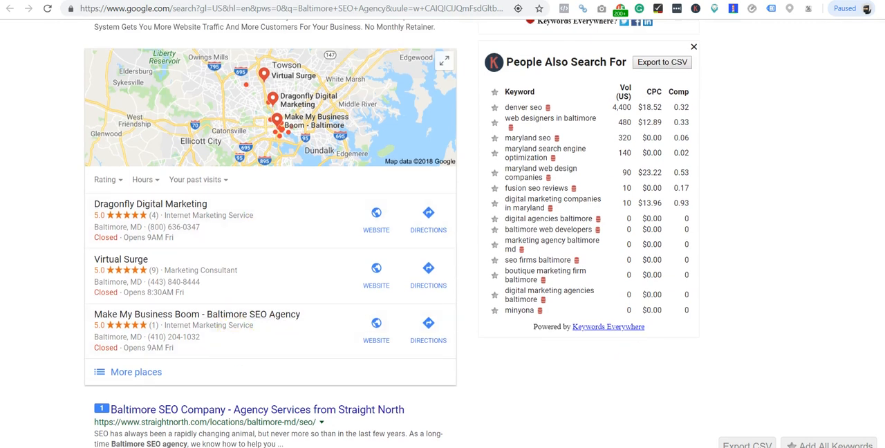
{"action": "scroll", "scroll_direction": "up", "scroll_amount": 3}
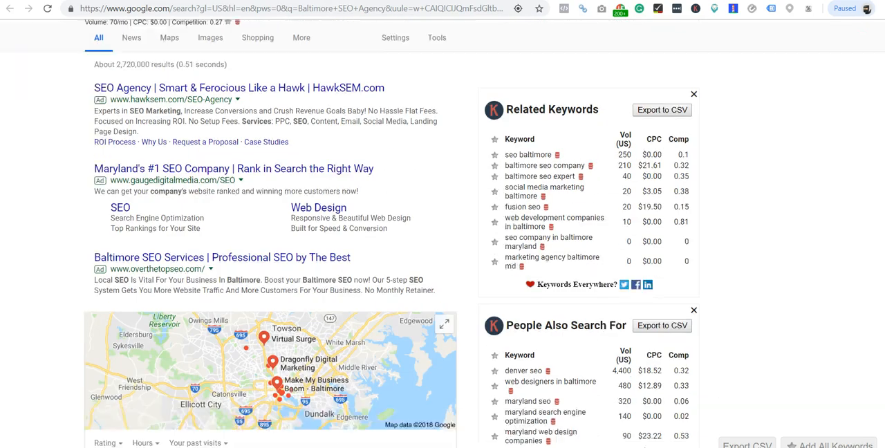
{"action": "scroll", "scroll_direction": "up", "scroll_amount": 3}
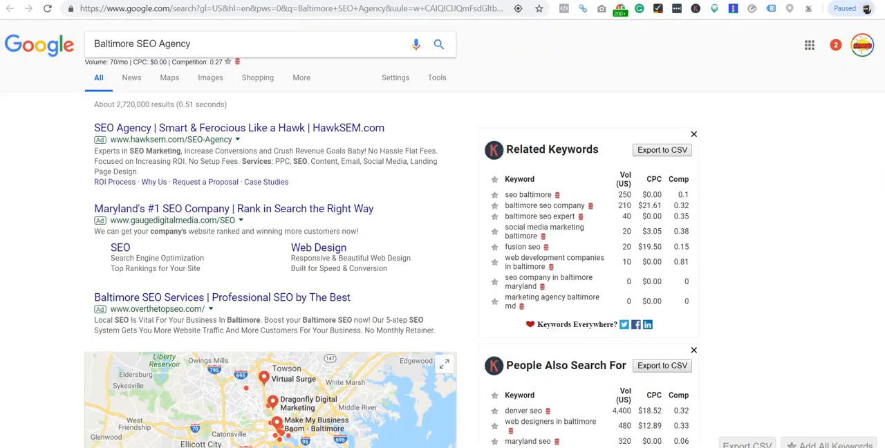
{"action": "scroll", "scroll_direction": "down", "scroll_amount": 3}
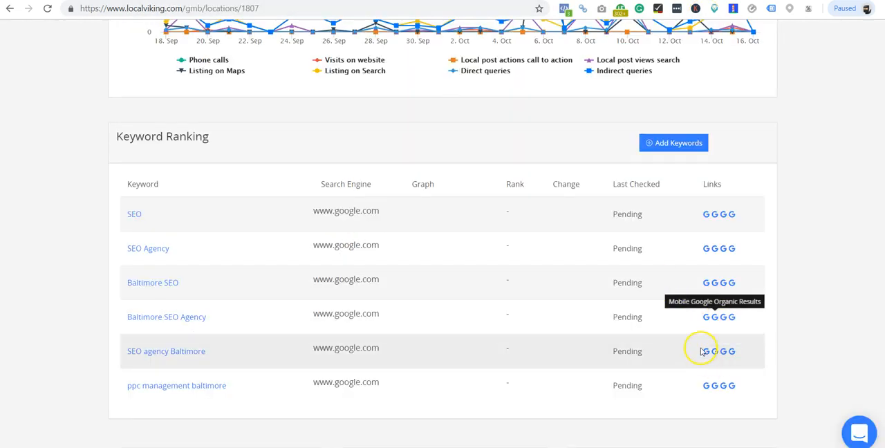
Step: Review the Google results for SEO agency Baltimore, then return to the ranking table
{"action": "left_click", "coordinate": [706, 351]}
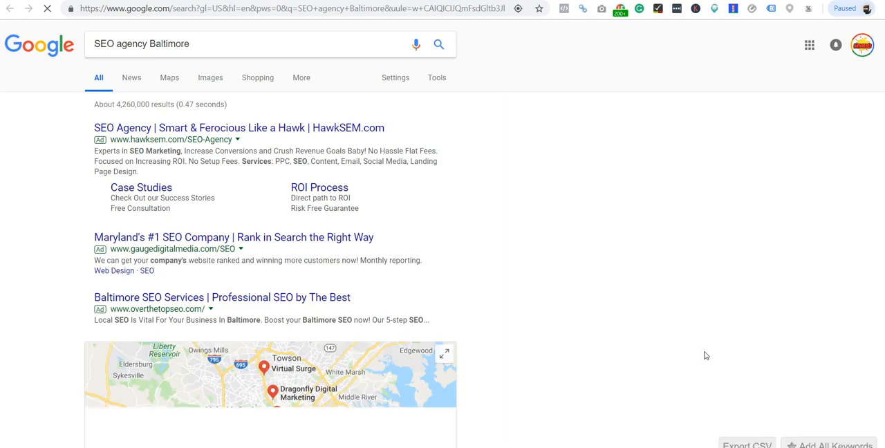
{"action": "scroll", "scroll_direction": "down", "scroll_amount": 3}
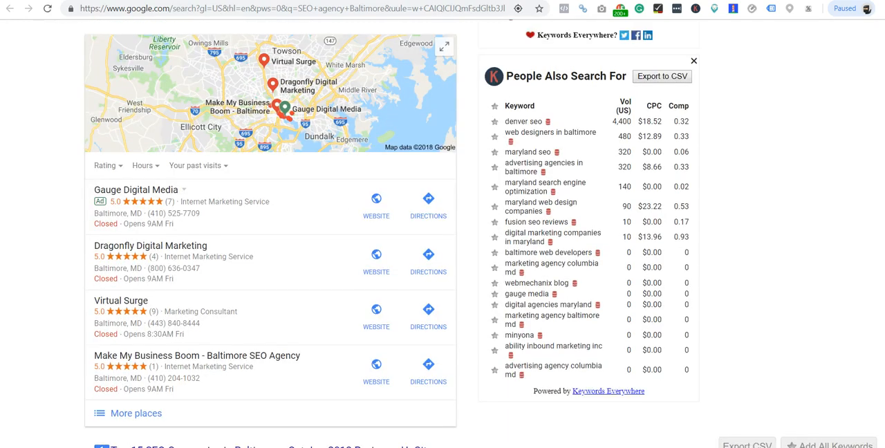
{"action": "left_click", "coordinate": [166, 8]}
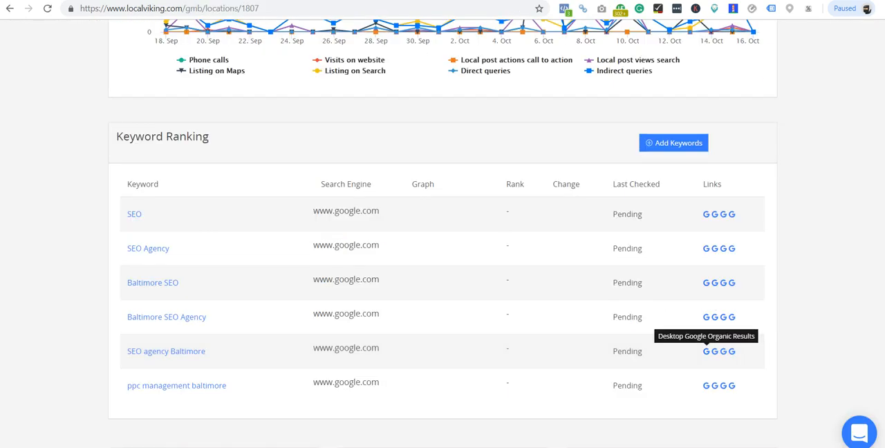
{"action": "mouse_move", "coordinate": [498, 29]}
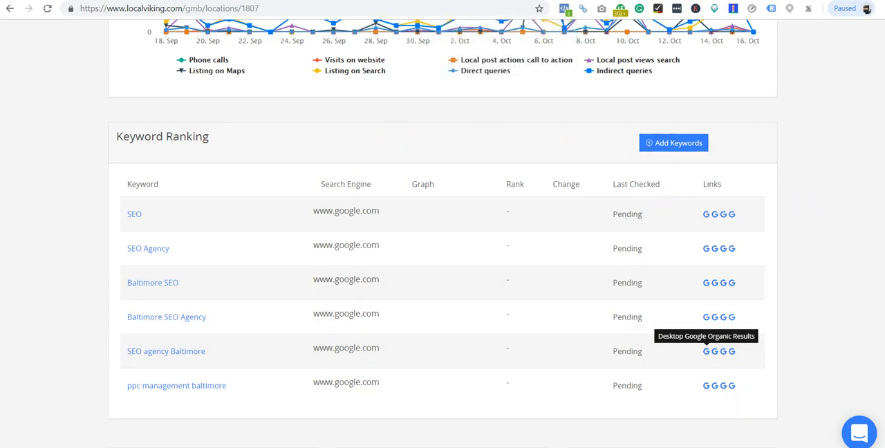
{"action": "scroll", "scroll_direction": "down", "scroll_amount": 3}
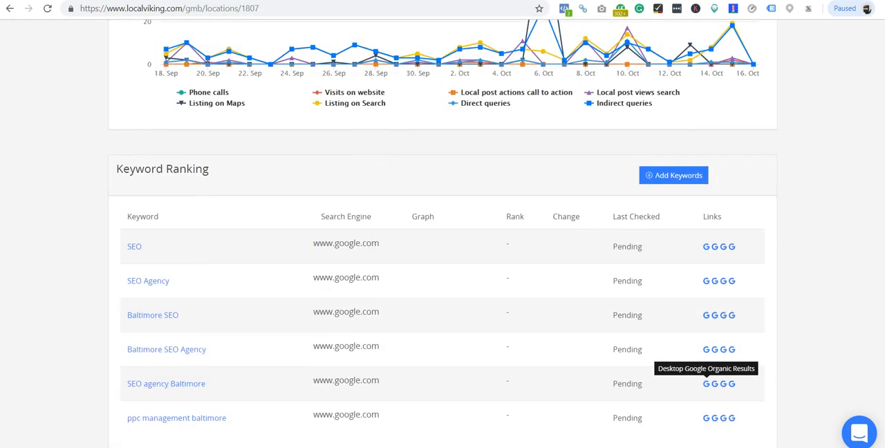
{"action": "scroll", "scroll_direction": "down", "scroll_amount": 3}
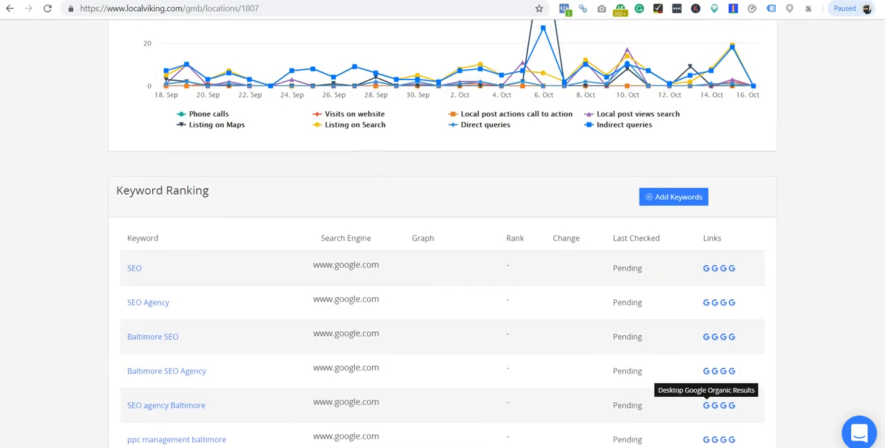